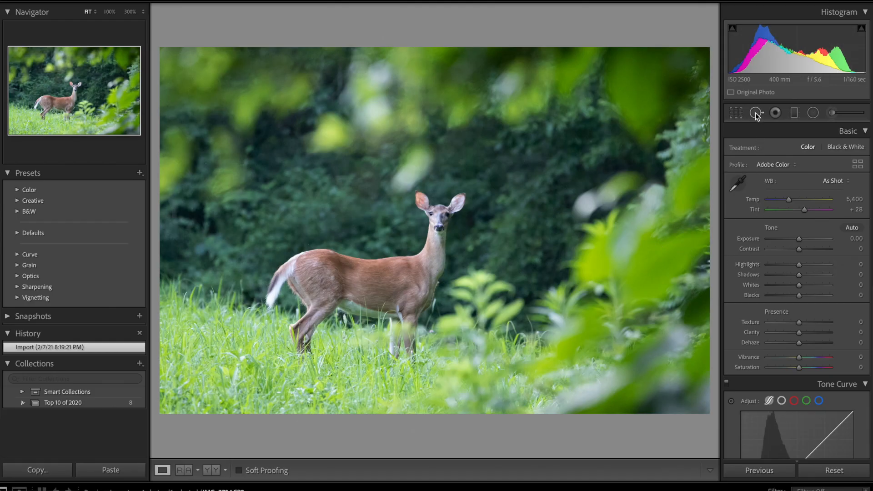
pyautogui.moveTo(547, 210)
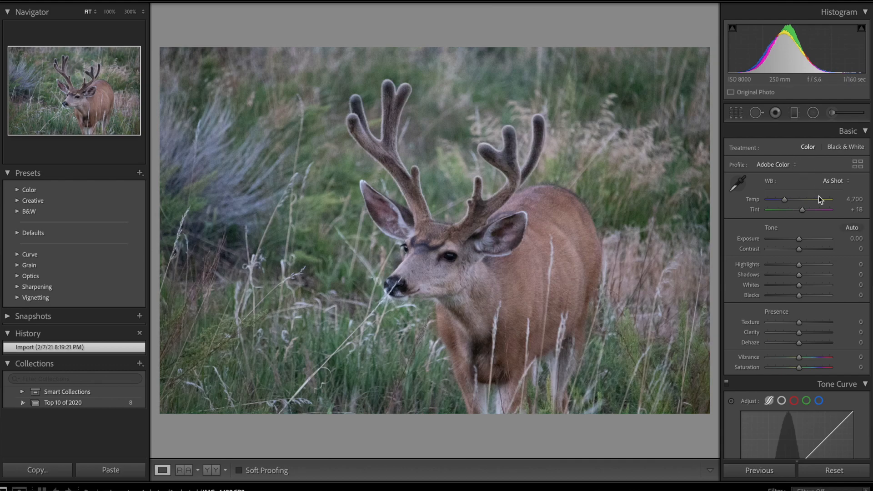
pyautogui.moveTo(766, 288)
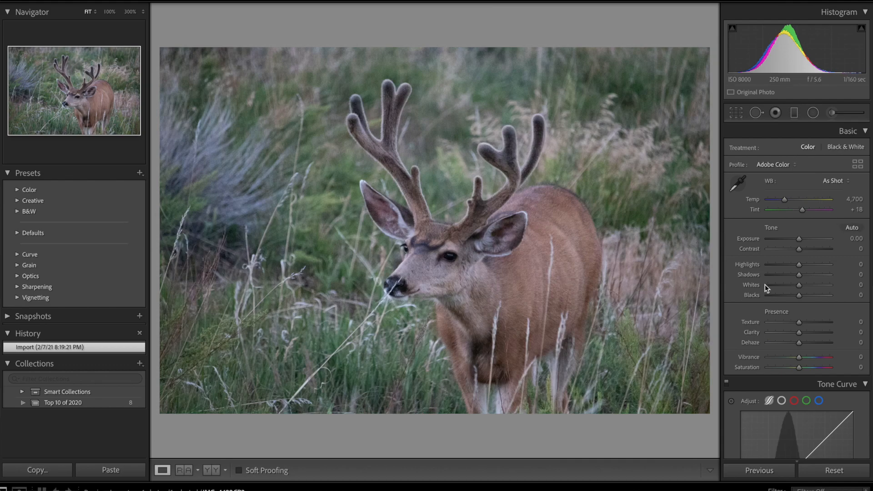
pyautogui.moveTo(784, 309)
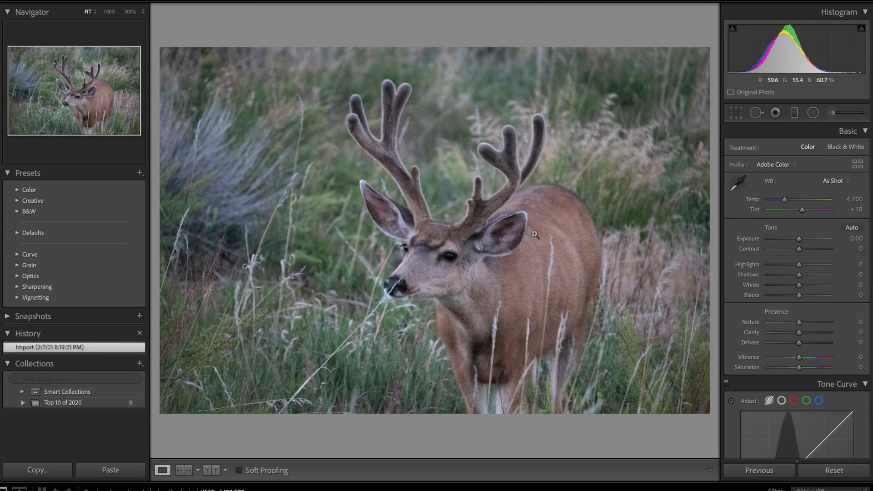
pyautogui.moveTo(439, 228)
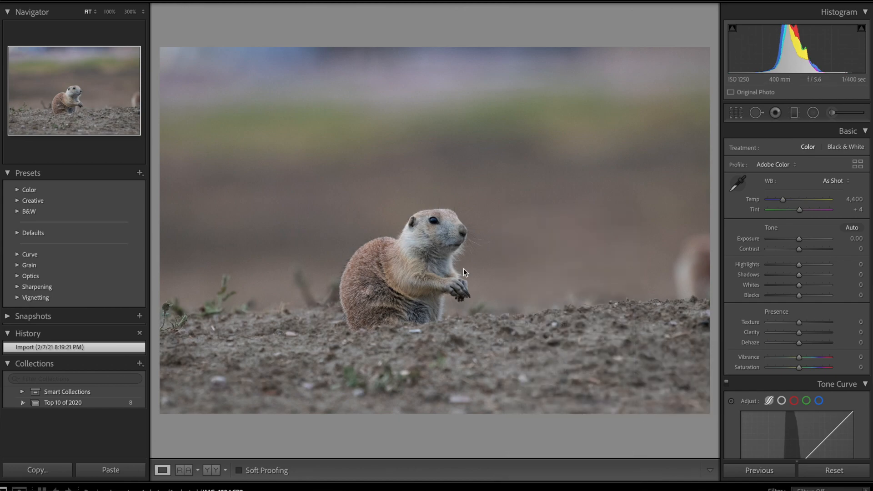
# - Send a copy of the prairie dog photo with Lightroom adjustments to Topaz DeNoise AI
pyautogui.rightClick(465, 273)
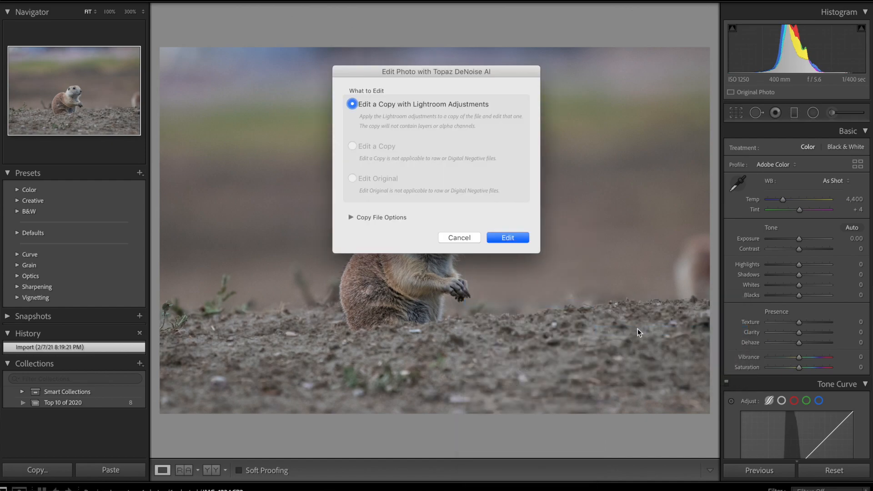
pyautogui.click(506, 237)
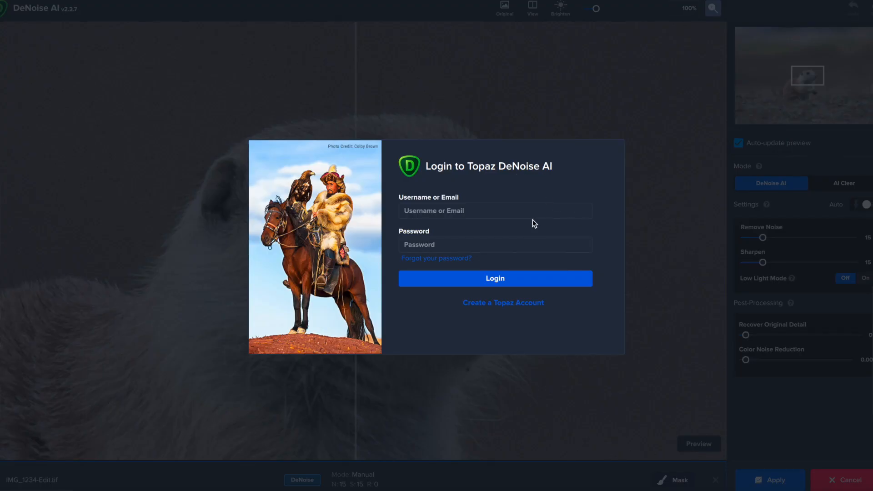
# - Dismiss the sign-in prompt and compare the default Remove Noise 15, Sharpen 15 preview against the original
pyautogui.click(495, 279)
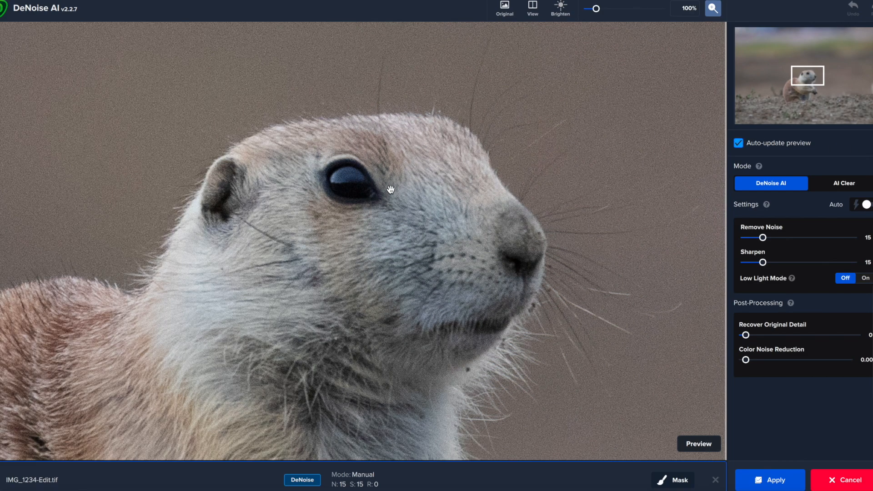
pyautogui.click(698, 443)
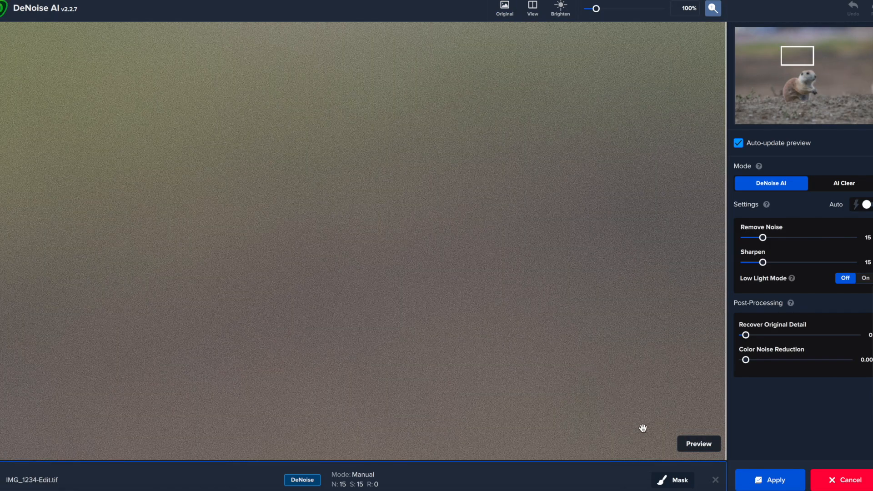
pyautogui.click(503, 8)
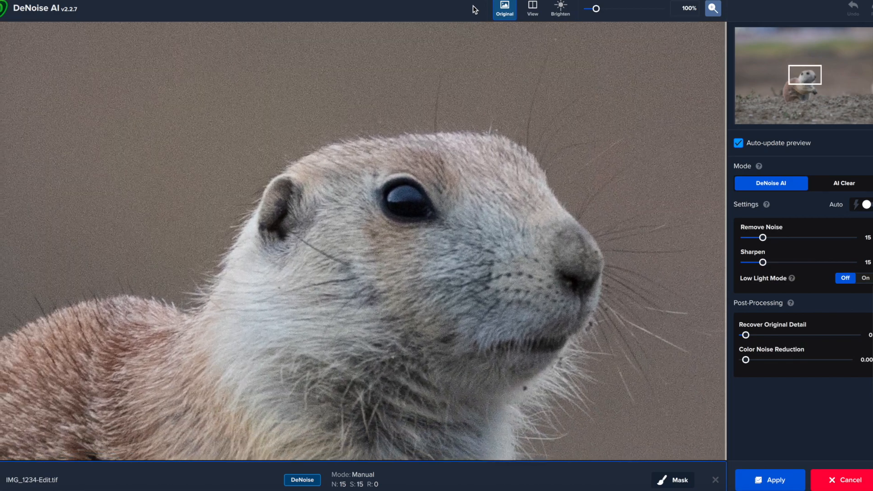
pyautogui.click(503, 10)
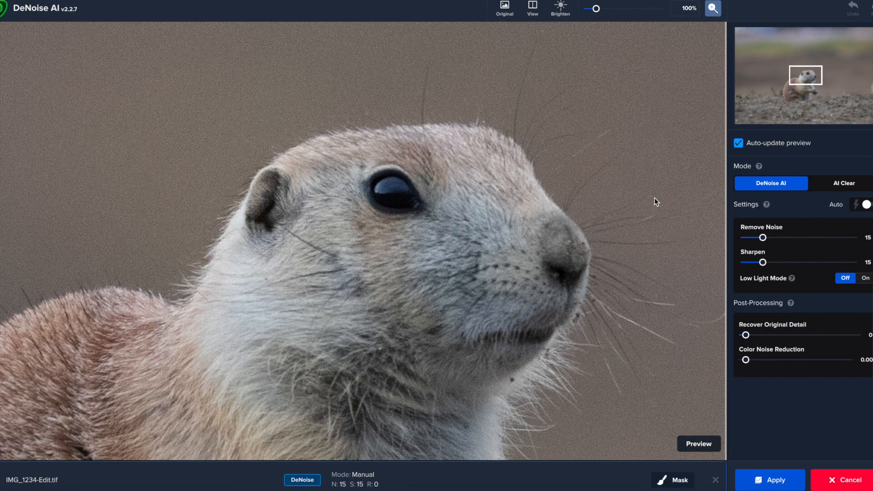
pyautogui.moveTo(752, 236)
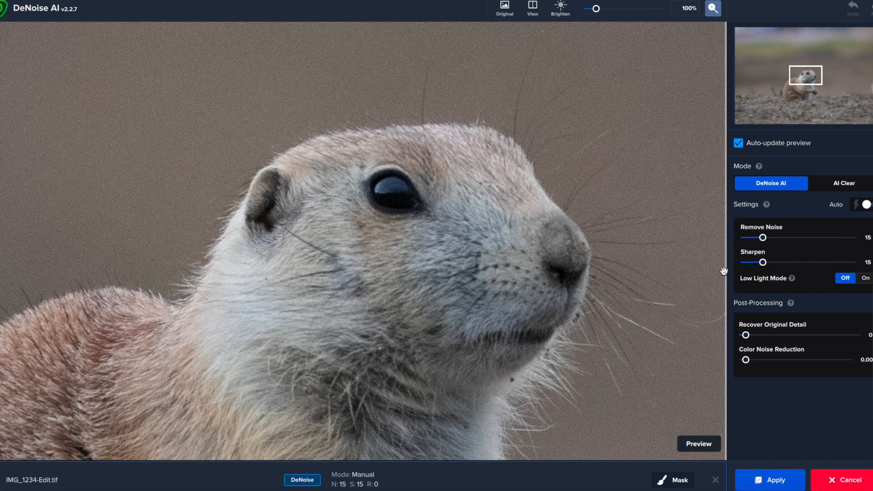
pyautogui.moveTo(834, 267)
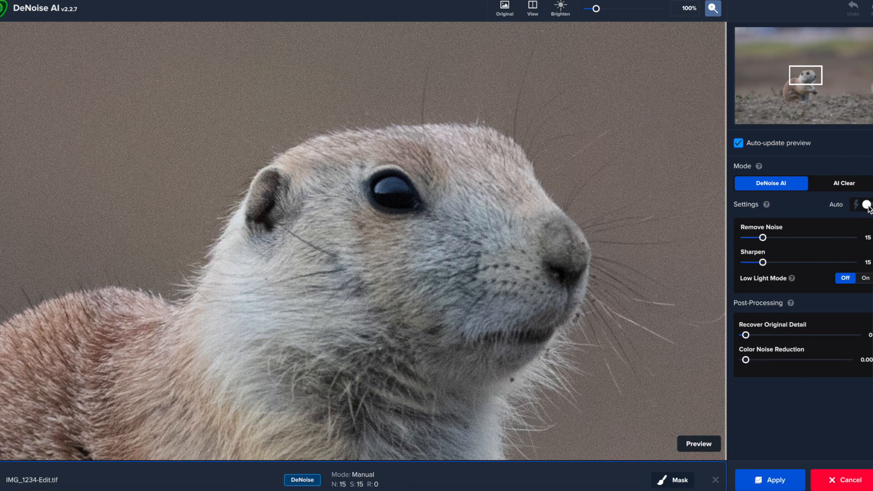
# - Turn on Auto settings and slide the before/after divider across the prairie dog's face
pyautogui.click(866, 204)
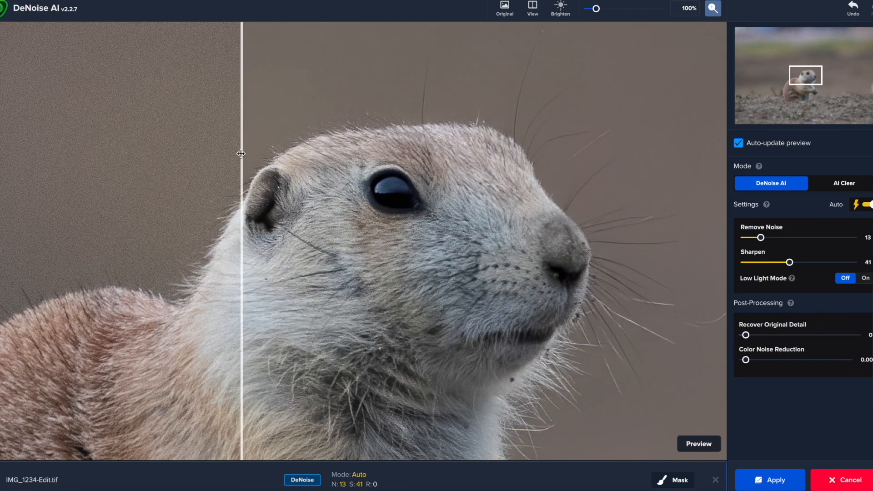
pyautogui.moveTo(242, 153); pyautogui.dragTo(220, 184)
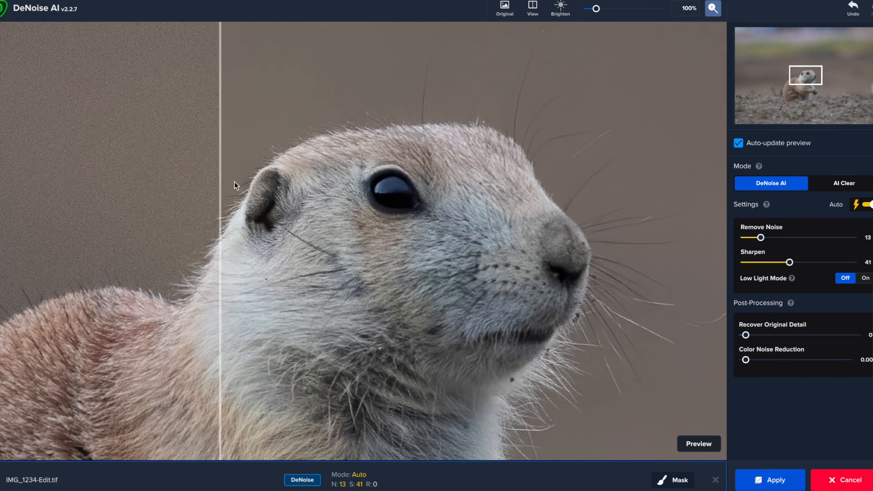
pyautogui.moveTo(220, 184); pyautogui.dragTo(103, 164)
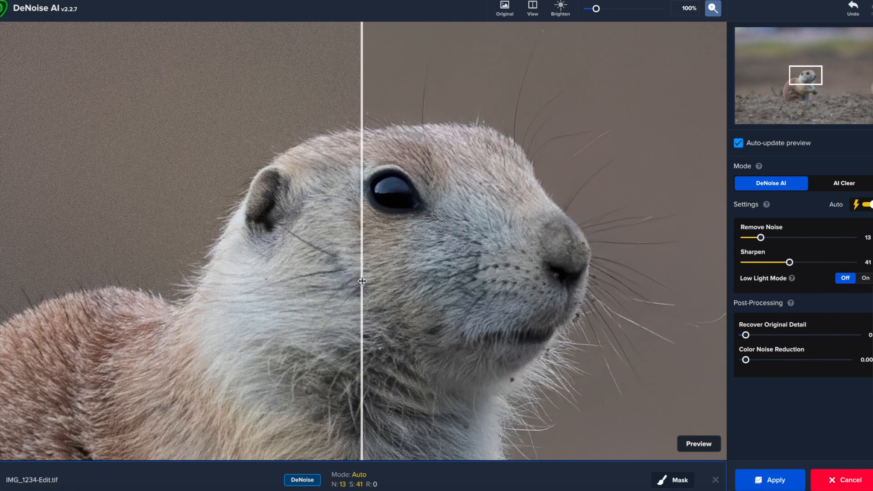
pyautogui.moveTo(761, 244)
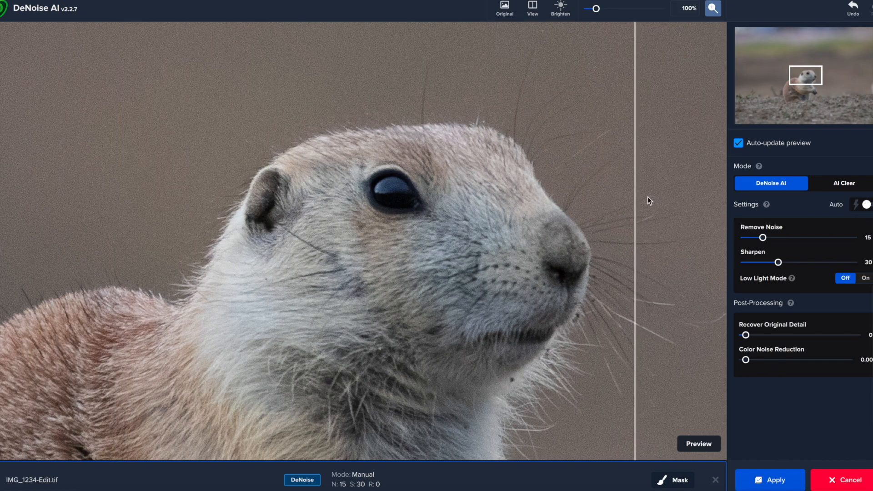
# - Compare once more, then apply the denoising and return the prairie dog copy
pyautogui.click(698, 444)
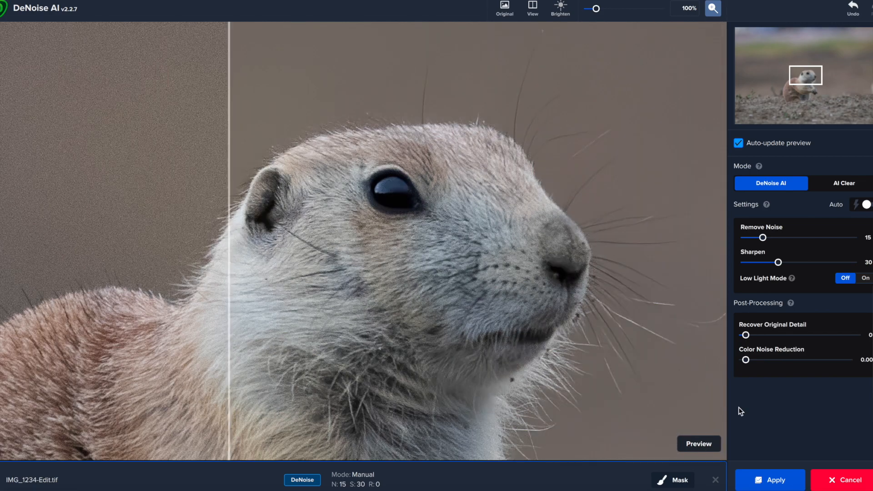
pyautogui.click(770, 479)
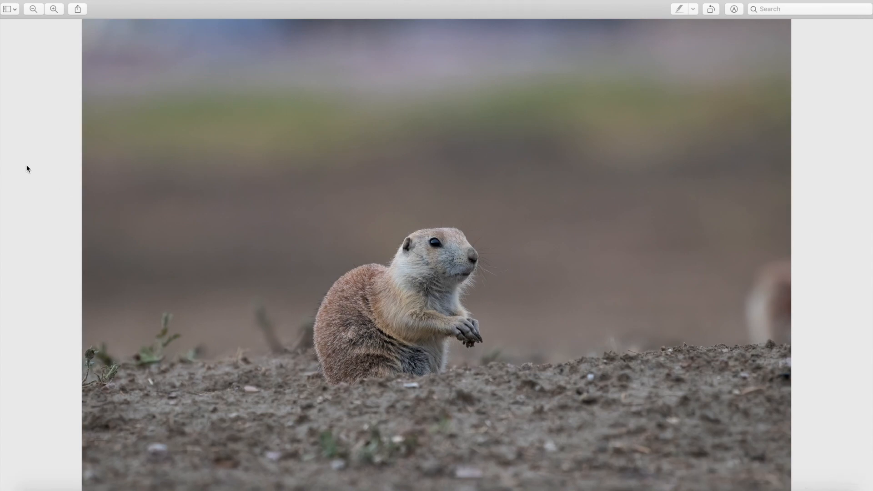
pyautogui.moveTo(43, 28)
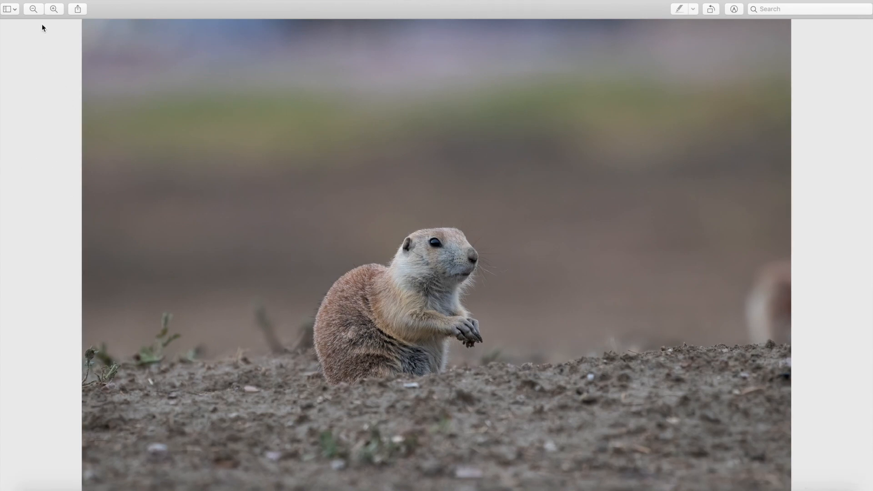
pyautogui.click(54, 9)
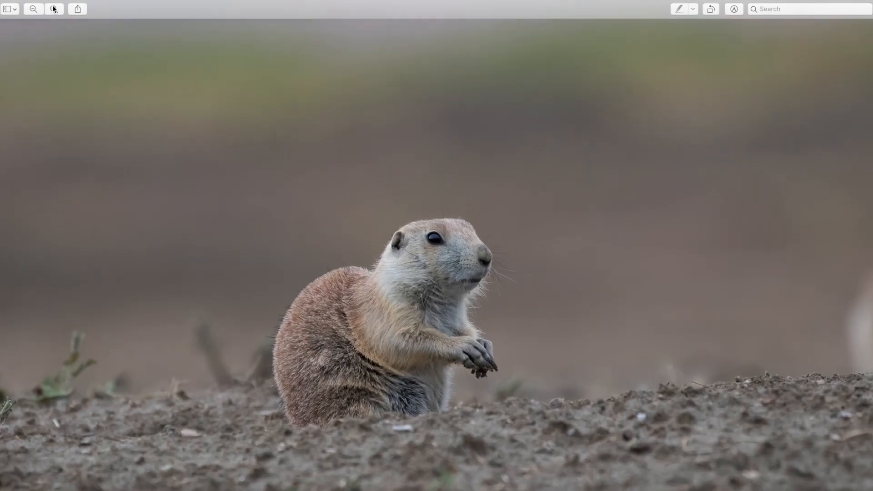
pyautogui.click(54, 10)
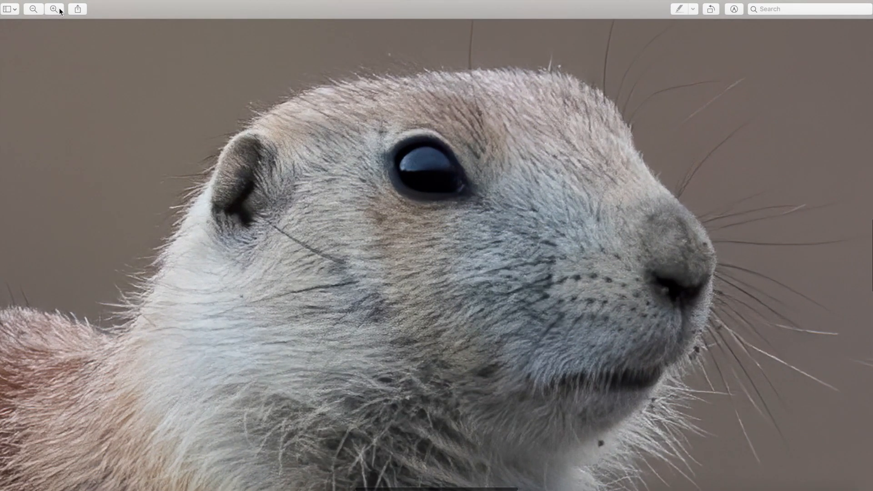
pyautogui.click(54, 9)
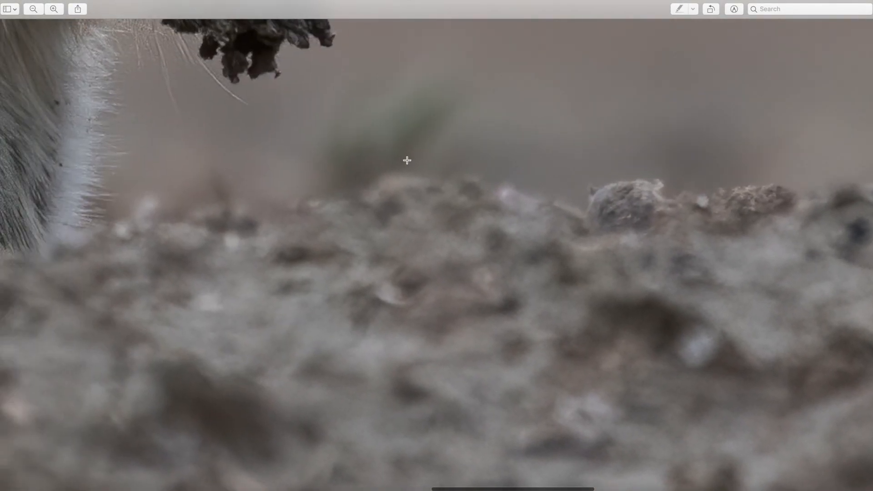
pyautogui.click(33, 9)
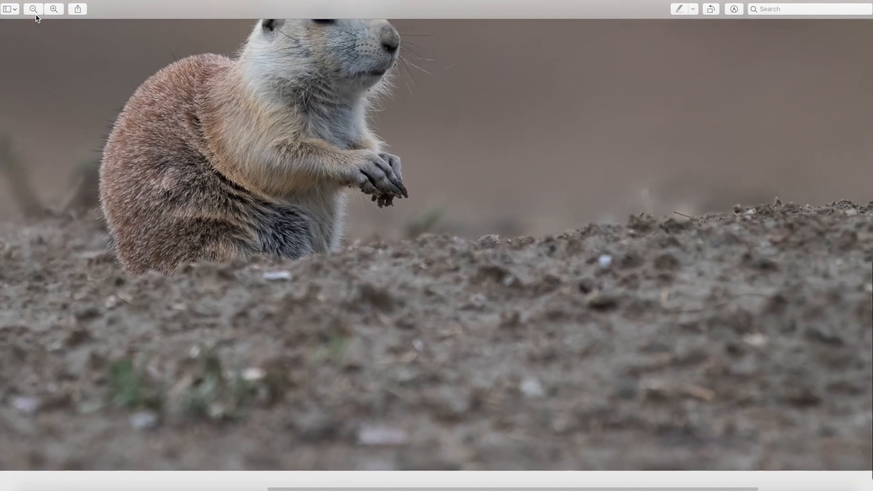
pyautogui.click(54, 9)
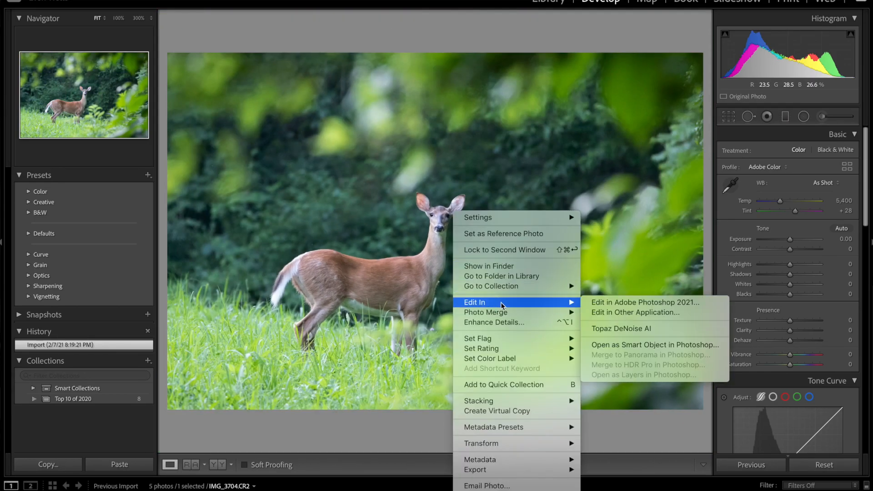
# - Send an adjusted copy of the doe photo to DeNoise AI and turn on Auto settings (Remove Noise 19, Sharpen 42)
pyautogui.click(621, 329)
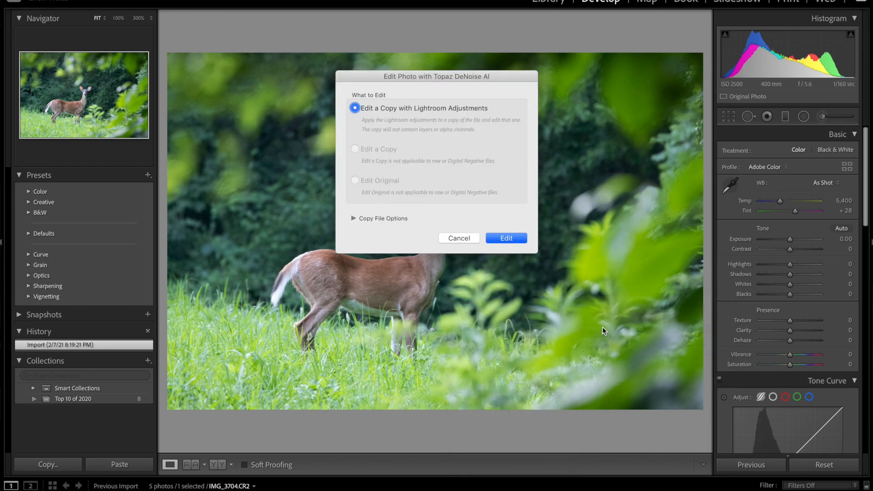
pyautogui.click(505, 238)
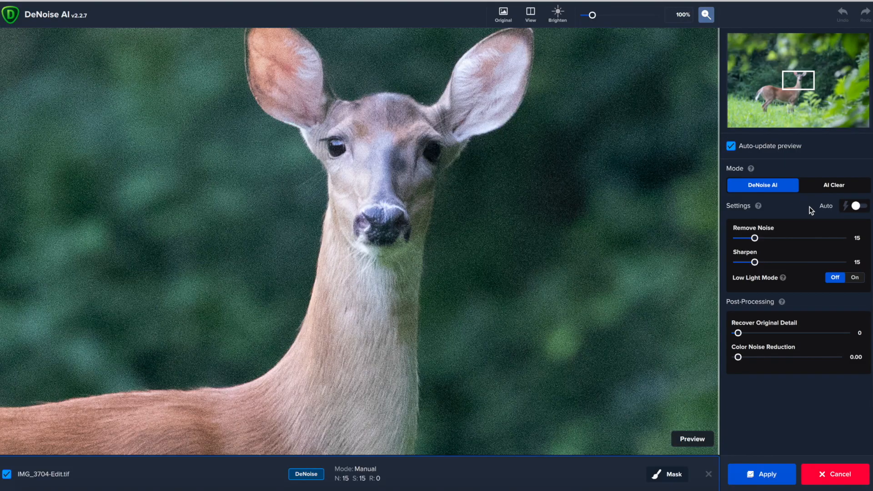
pyautogui.click(859, 205)
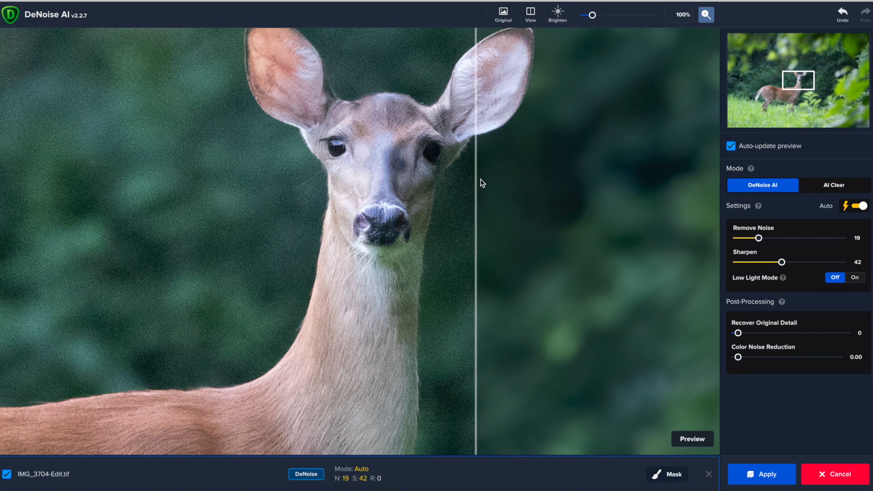
# - Compare original and denoised in split view around the doe's neck and body
pyautogui.click(691, 438)
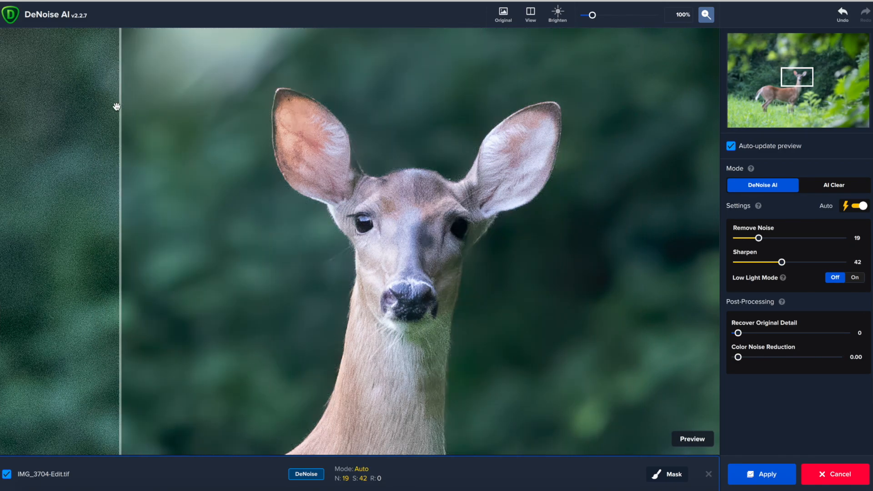
pyautogui.click(692, 439)
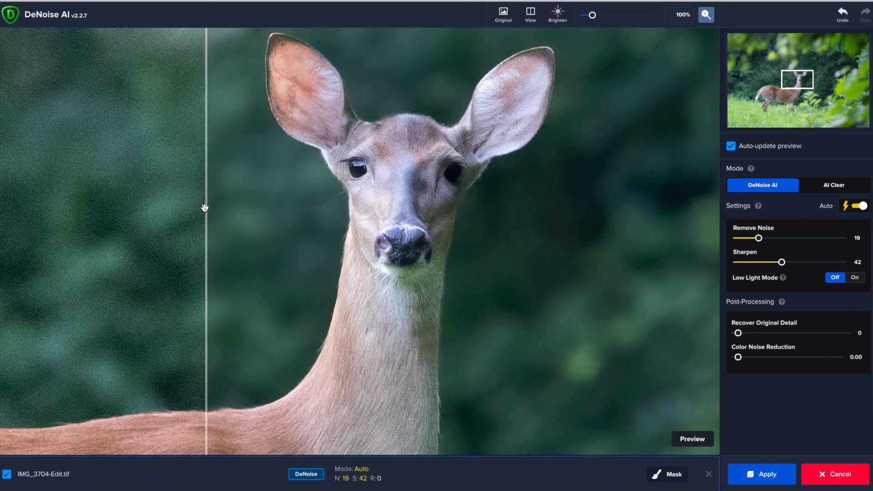
pyautogui.moveTo(206, 209); pyautogui.dragTo(256, 219)
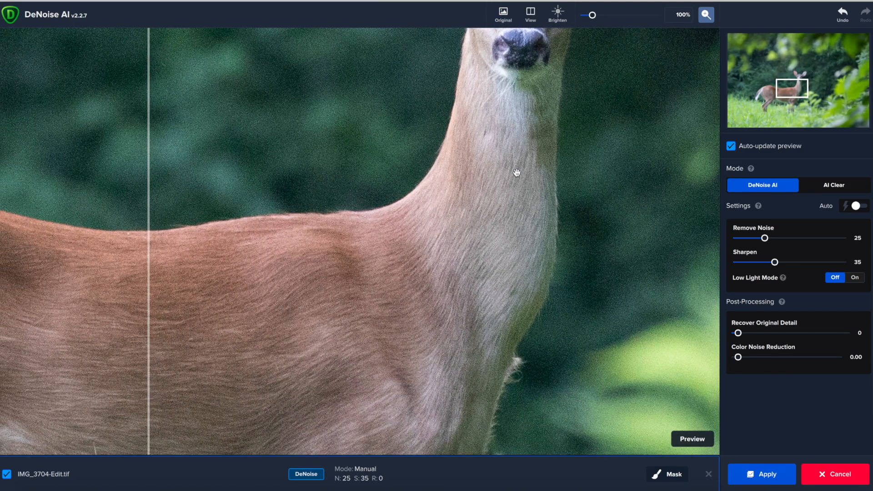
# - Review the doe's face at Remove Noise 25, Sharpen 35 and switch on Low Light Mode
pyautogui.click(691, 439)
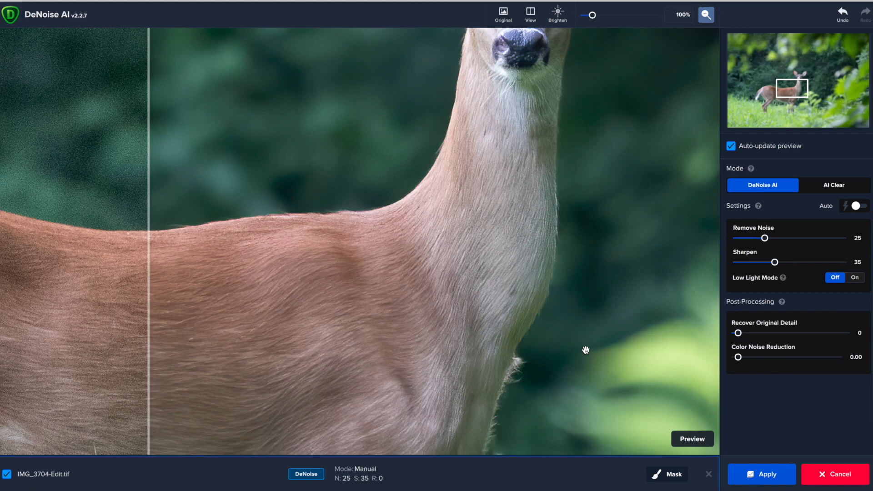
pyautogui.click(502, 11)
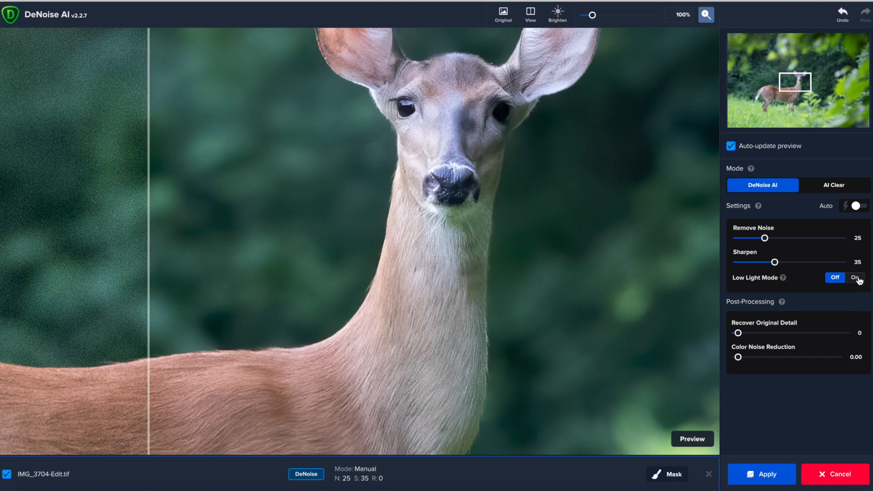
pyautogui.click(855, 278)
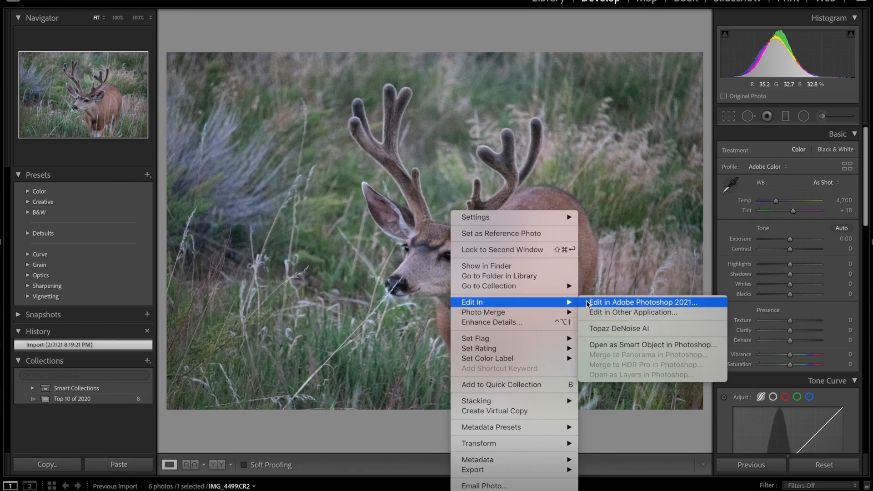
# - Send an adjusted copy of the antlered buck photo to Topaz DeNoise AI
pyautogui.click(618, 328)
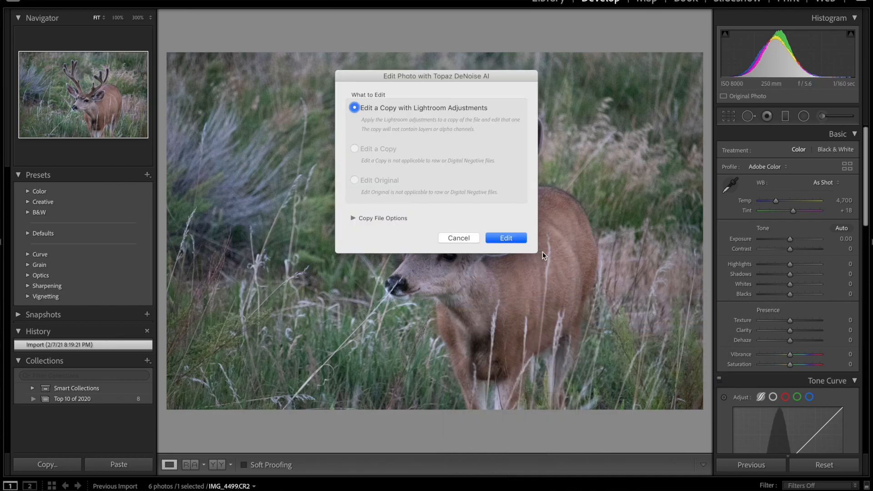
pyautogui.click(504, 237)
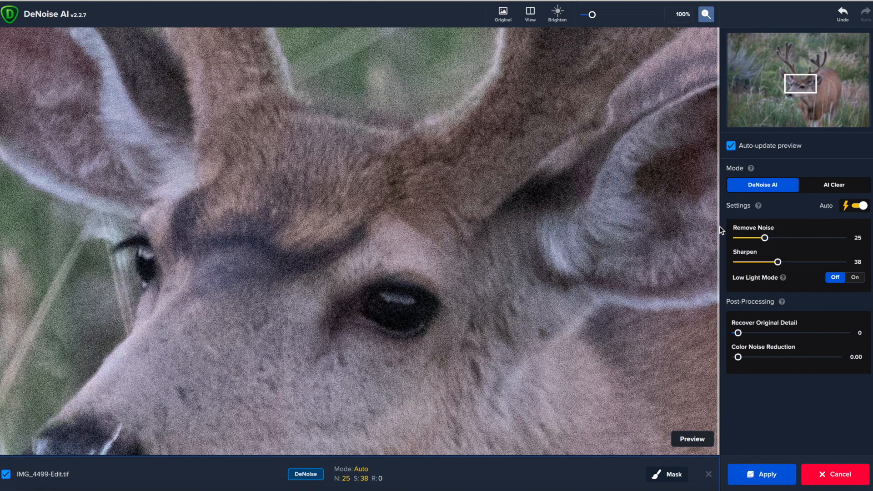
# - Compare the buck's auto Remove Noise 25, Sharpen 38 result side by side around the eye
pyautogui.click(692, 438)
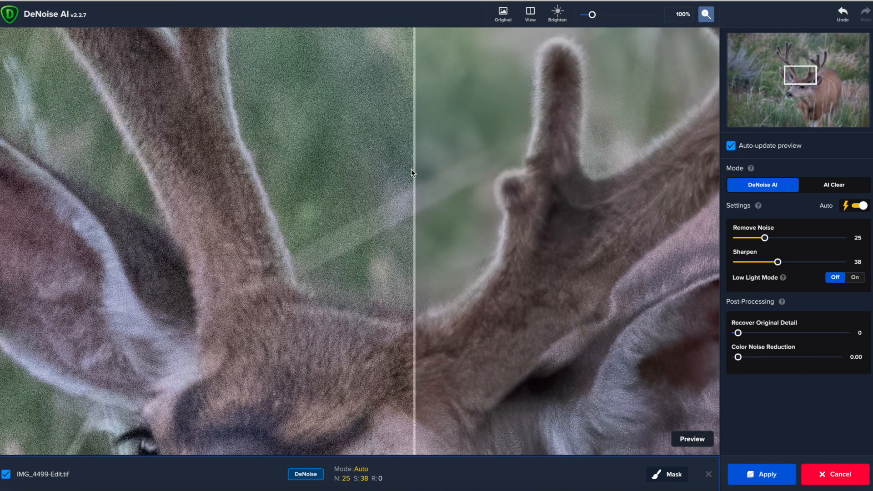
pyautogui.moveTo(318, 88)
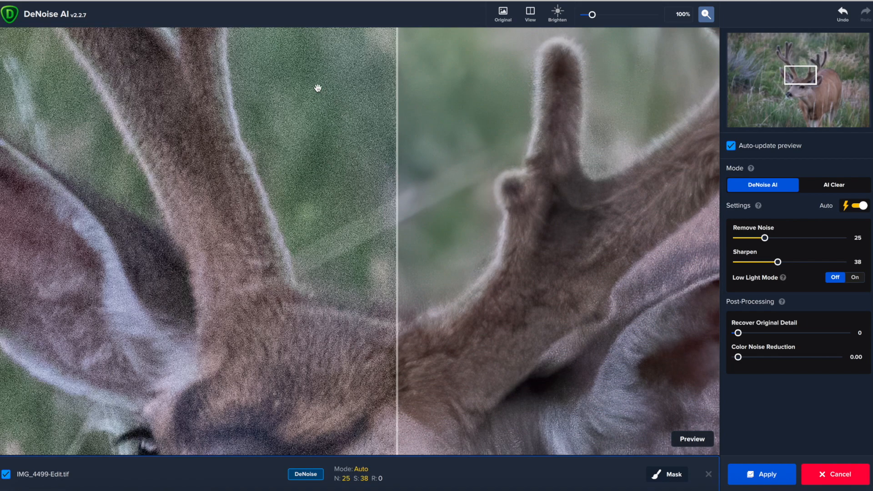
pyautogui.moveTo(498, 138)
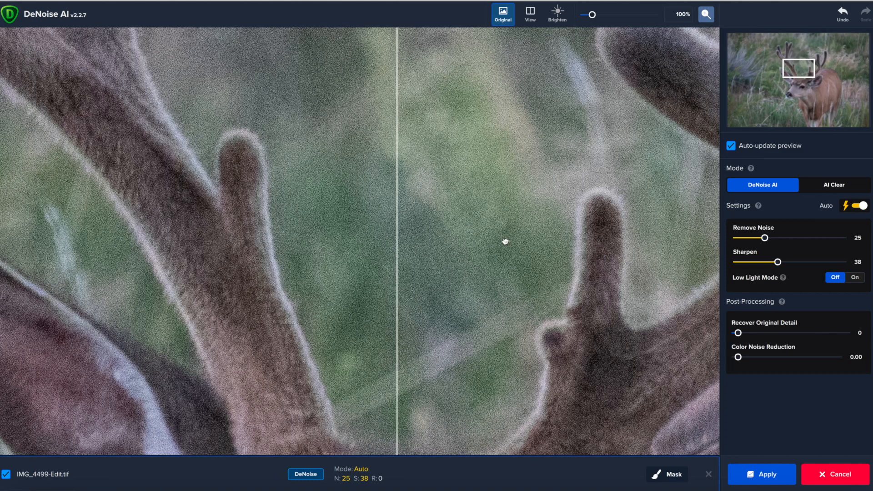
pyautogui.click(502, 13)
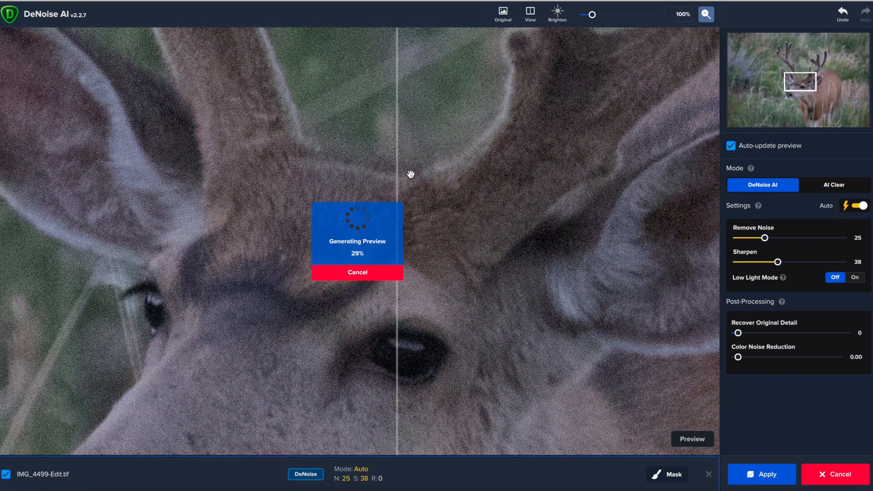
pyautogui.moveTo(395, 172)
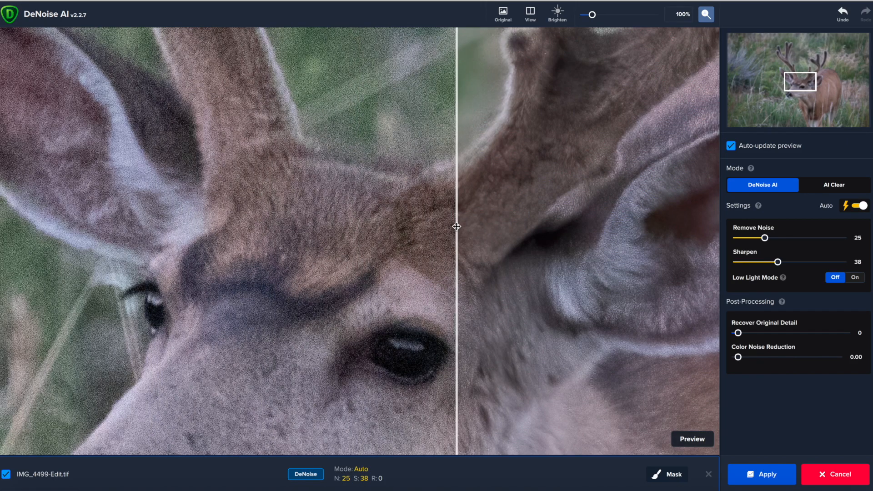
pyautogui.moveTo(767, 242)
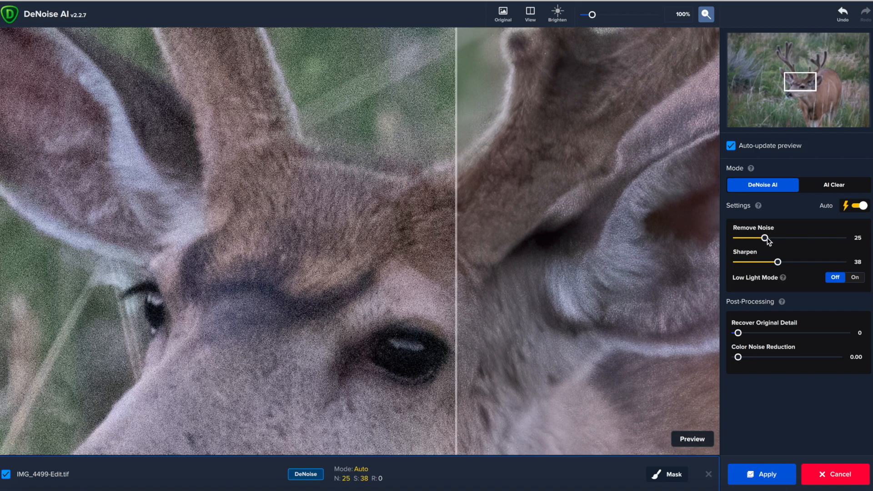
pyautogui.moveTo(867, 280)
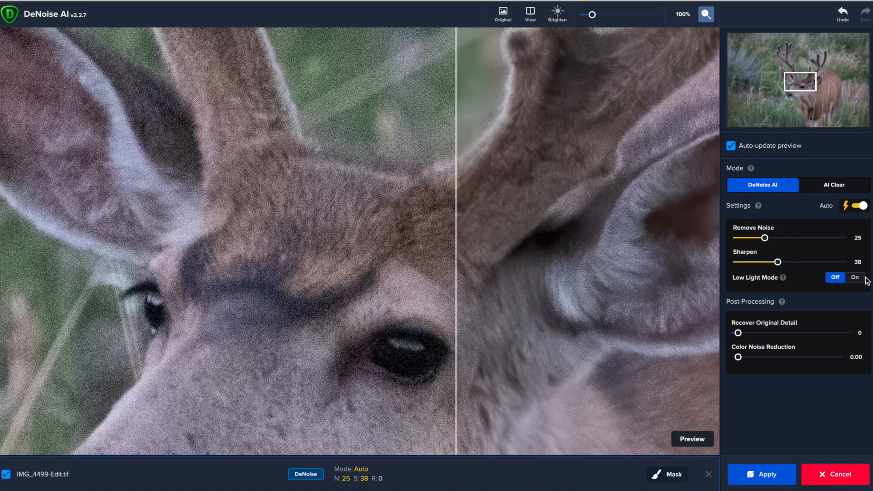
# - Switch on Low Light Mode with Remove Noise 30 and Sharpen 100 and view the denoised result
pyautogui.click(854, 277)
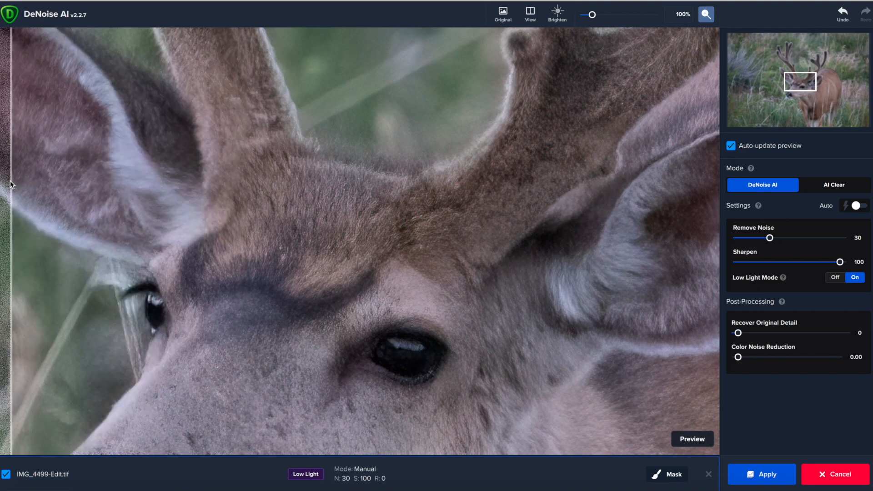
pyautogui.click(502, 14)
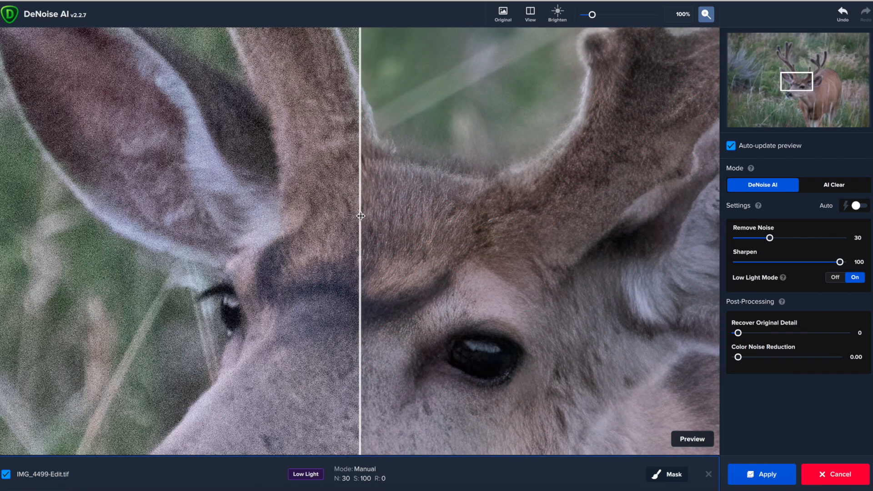
pyautogui.click(502, 14)
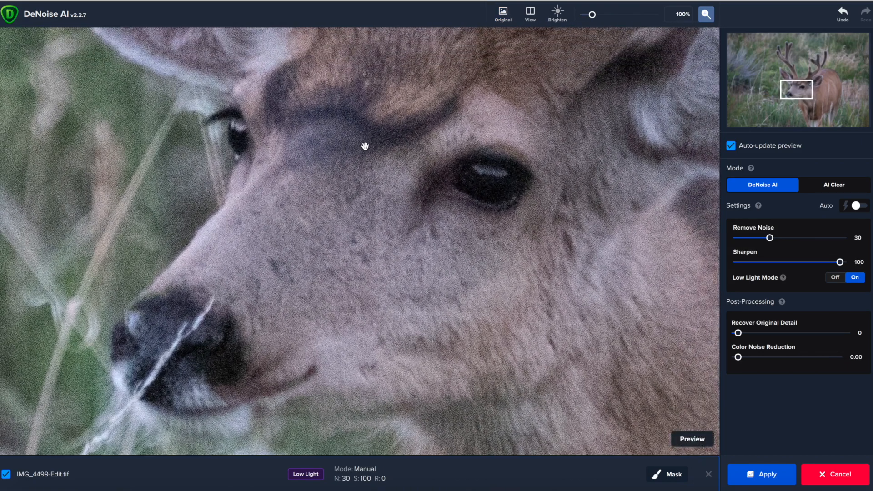
# - Compare the low-light result against the original noisy buck photo
pyautogui.click(692, 438)
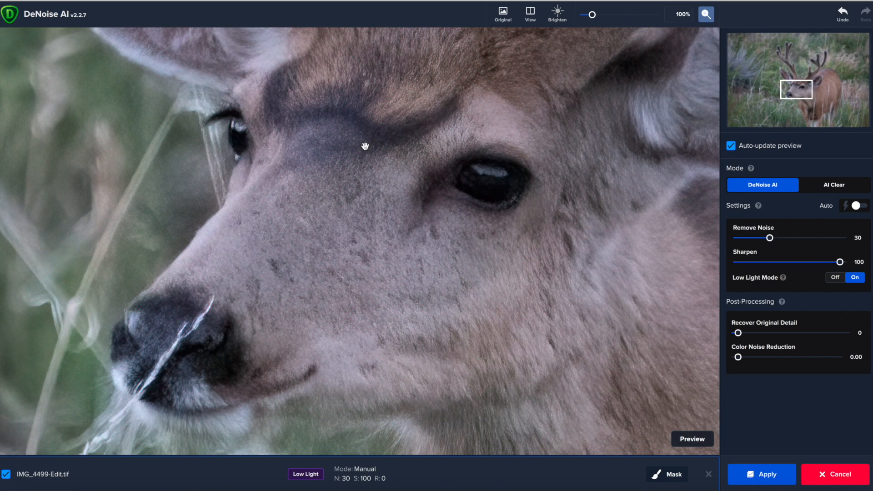
pyautogui.moveTo(364, 146)
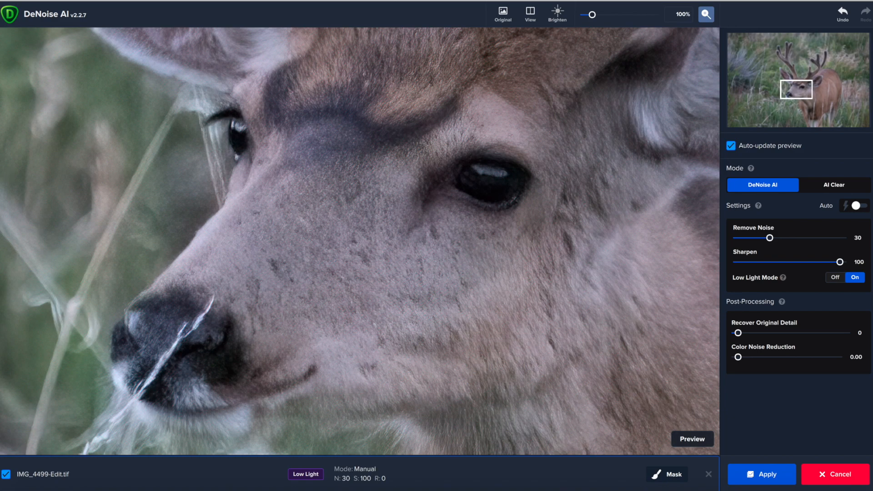
pyautogui.moveTo(3, 174)
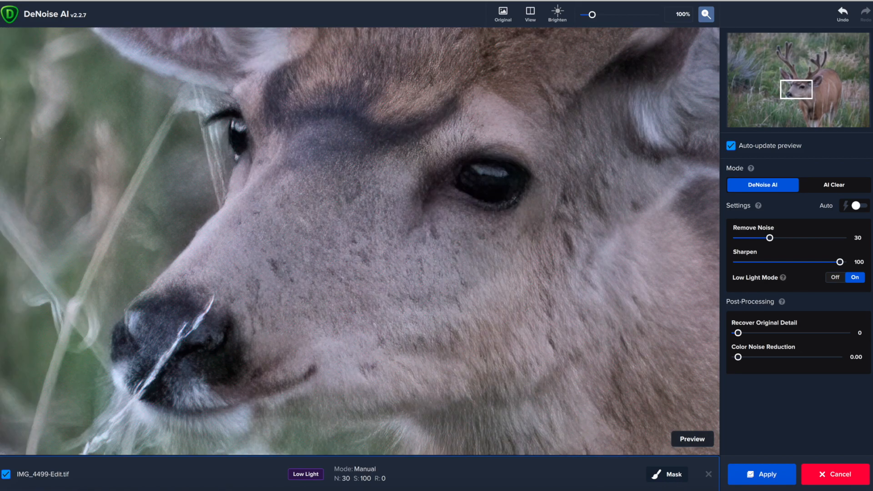
pyautogui.click(501, 13)
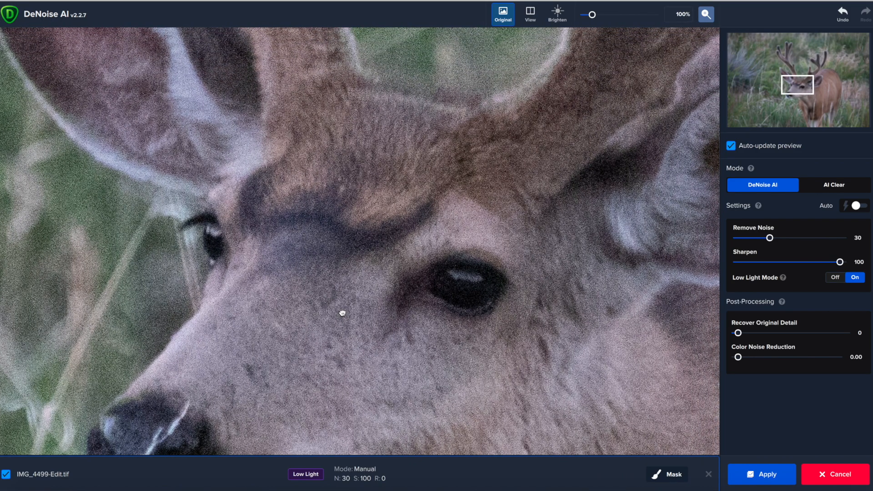
pyautogui.click(761, 474)
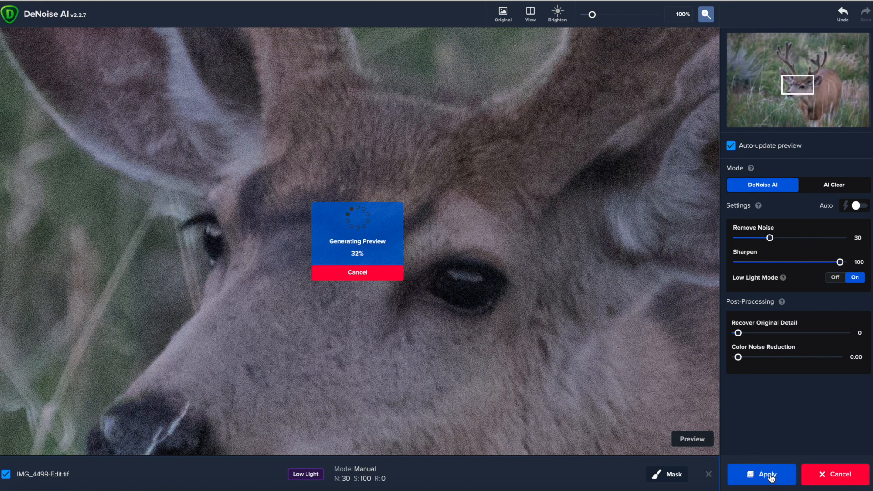
# - Apply the low light denoise and return the buck copy to Lightroom
pyautogui.click(761, 474)
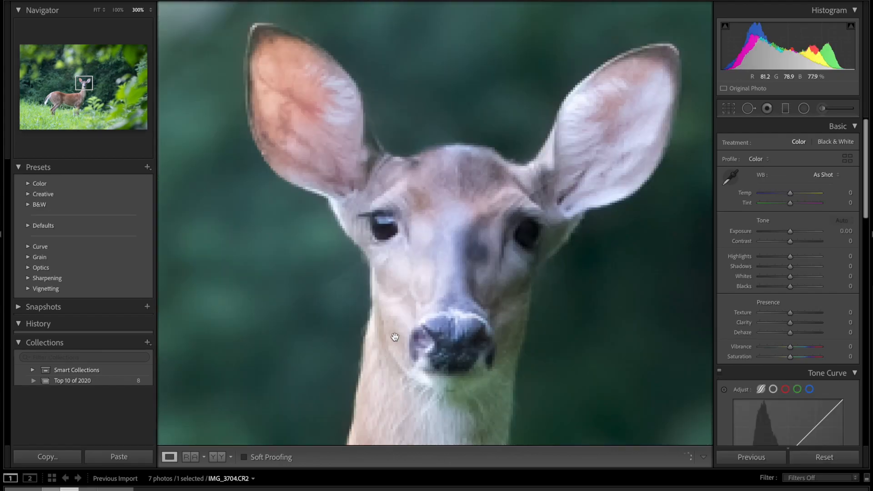